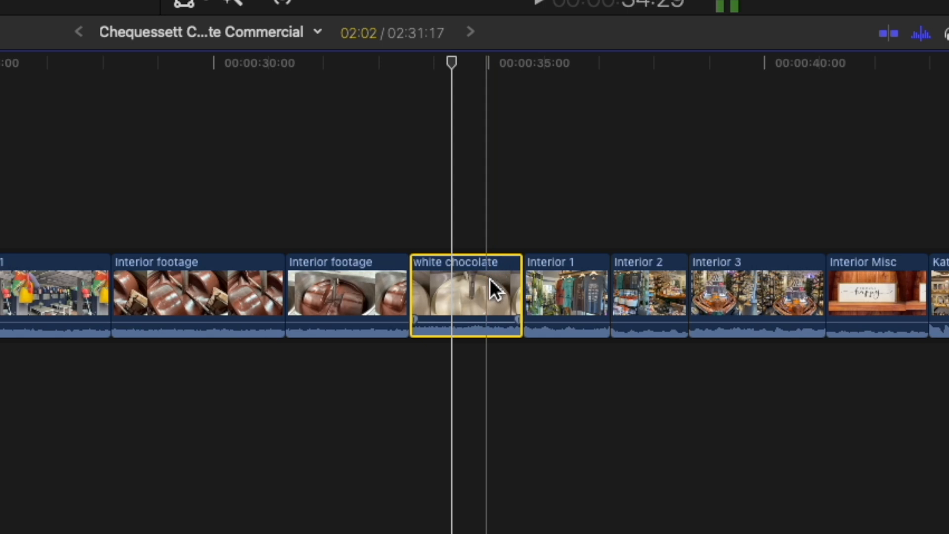
Drag the white chocolate clip about two seconds earlier over the second Interior footage clip, leaving a gap.
drag(466, 293, 148, 296)
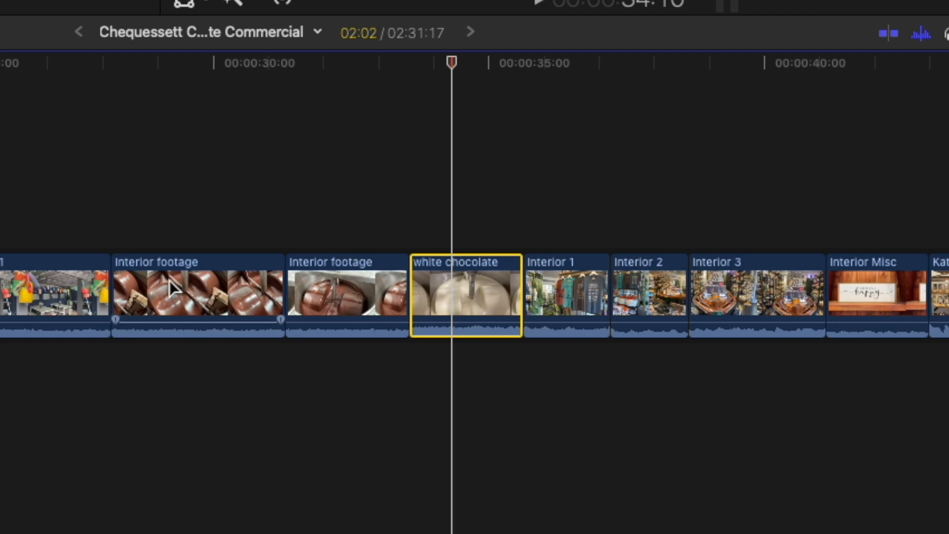
drag(465, 294, 342, 293)
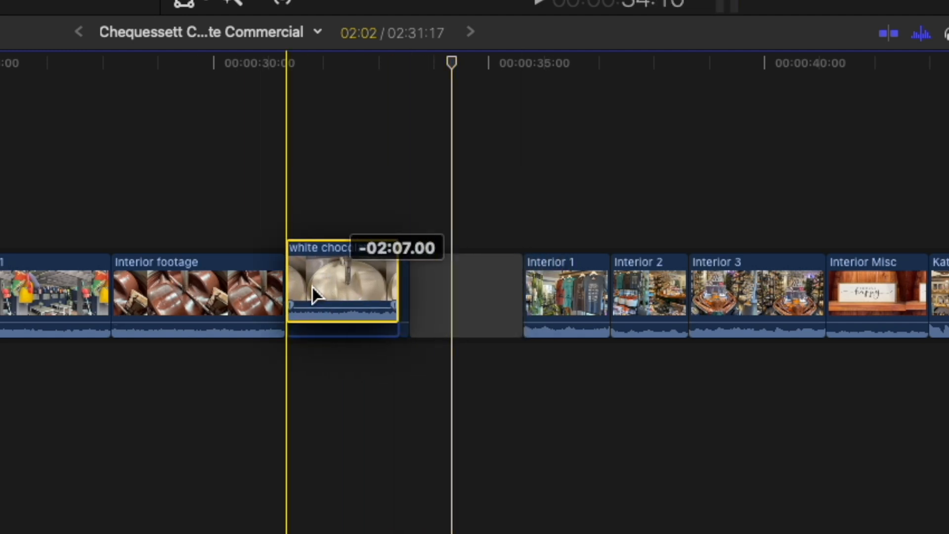